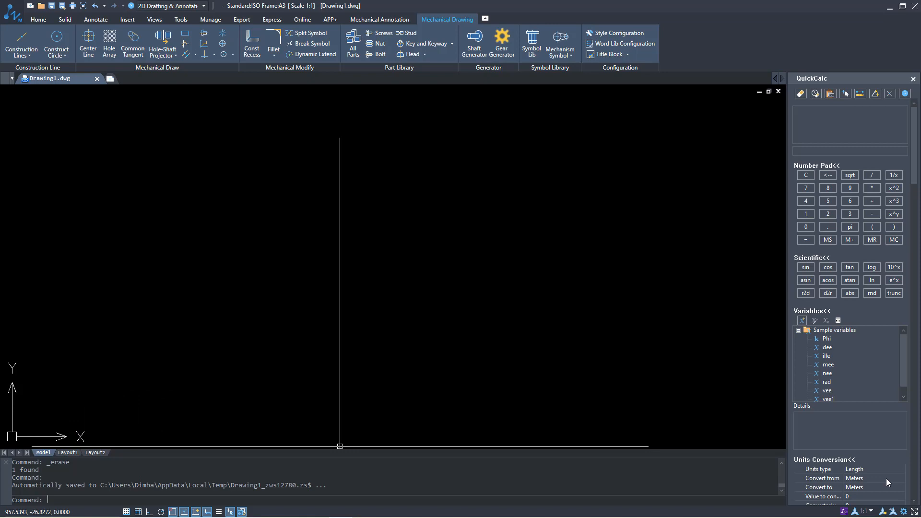
mouse_move(914, 475)
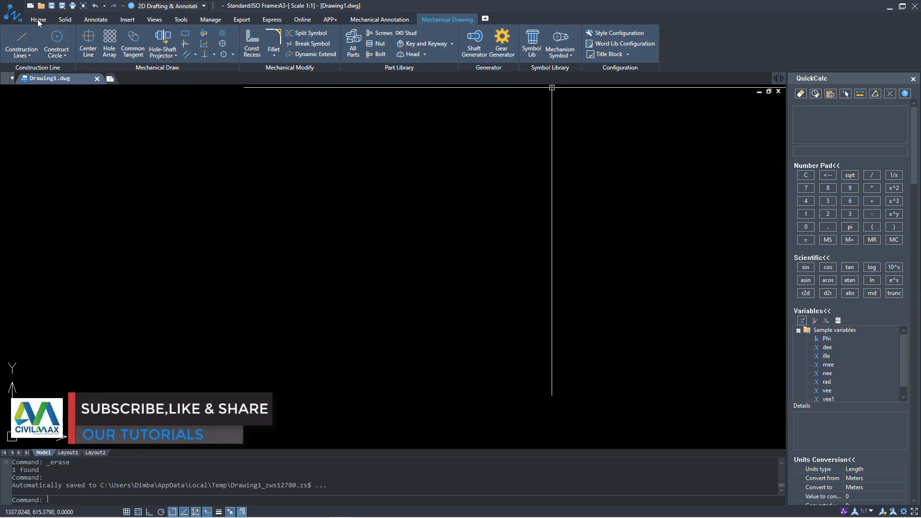
Bring up the Home ribbon with the general draw, modify and layer tools.
click(37, 20)
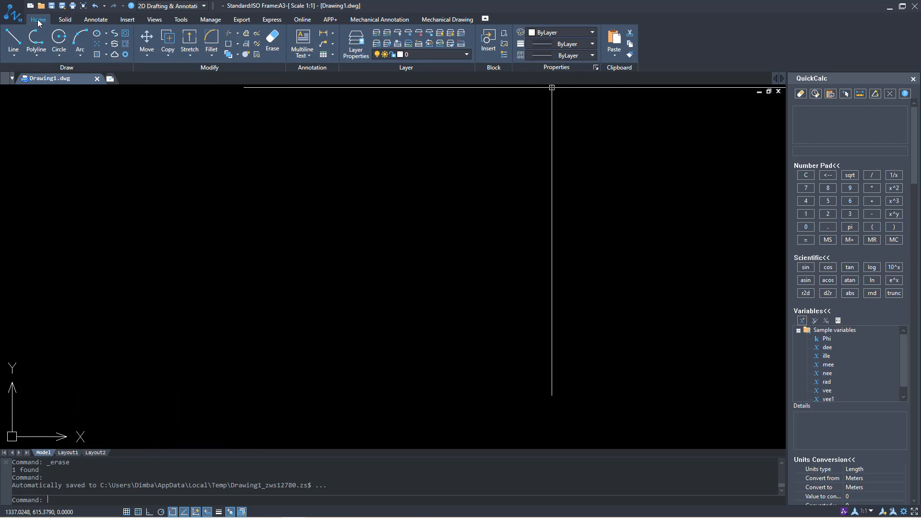
mouse_move(39, 19)
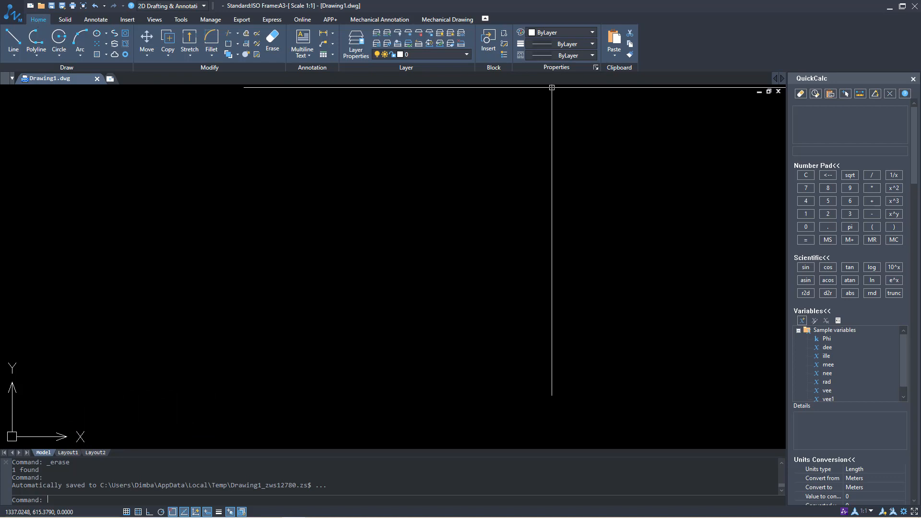
right_click(395, 193)
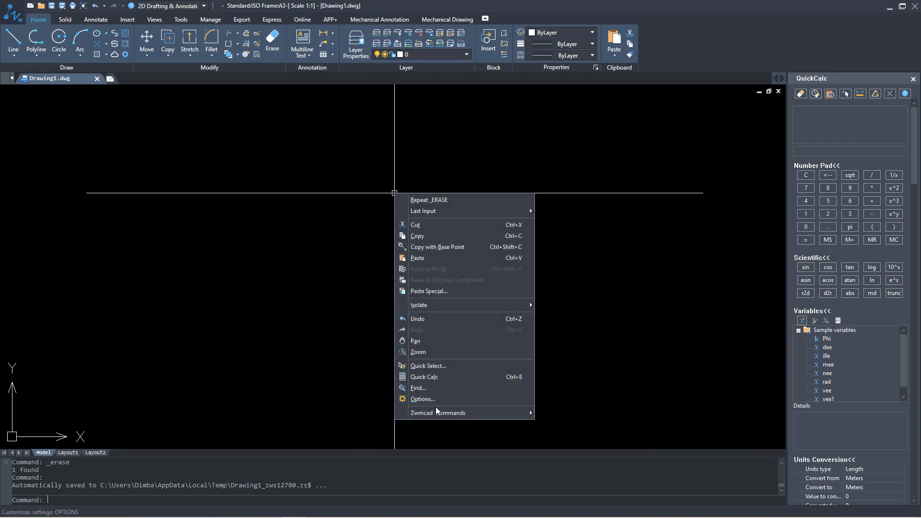
click(422, 399)
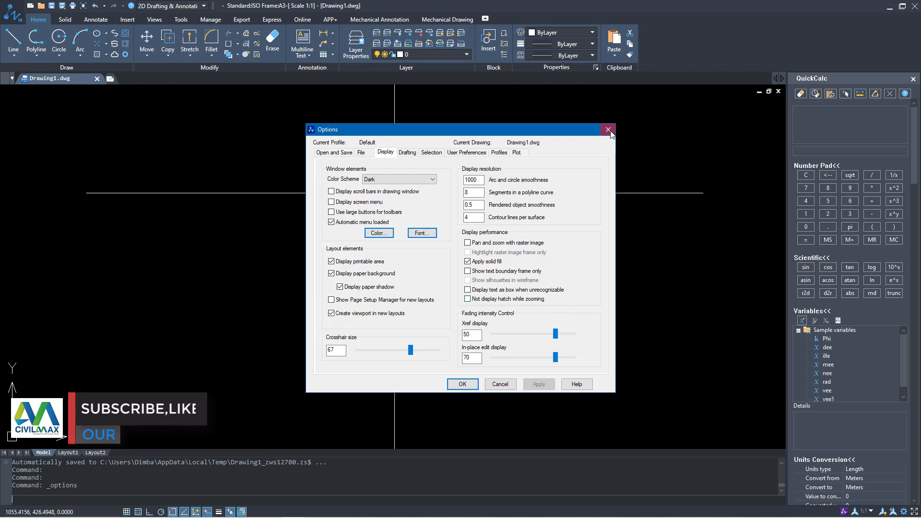
click(608, 130)
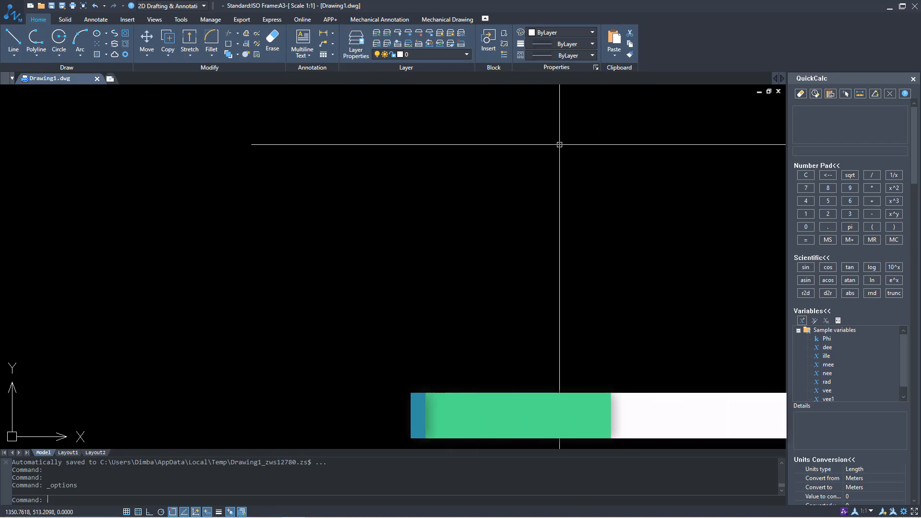
Launch the Gear Generator from the Mechanical Drawing tools.
click(446, 19)
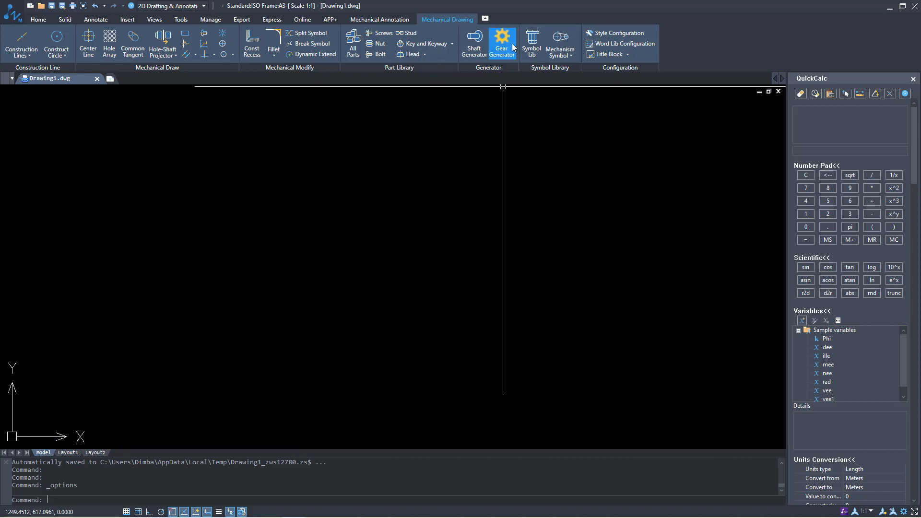
click(502, 43)
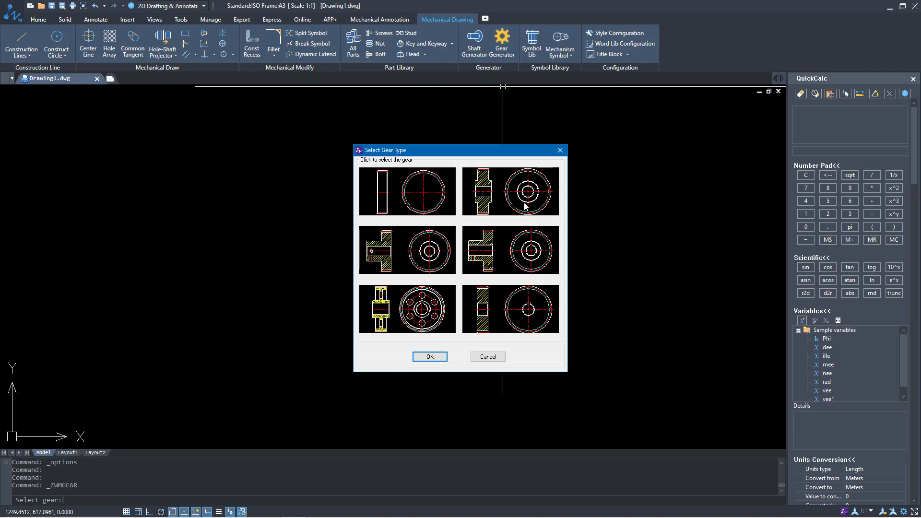
mouse_move(447, 301)
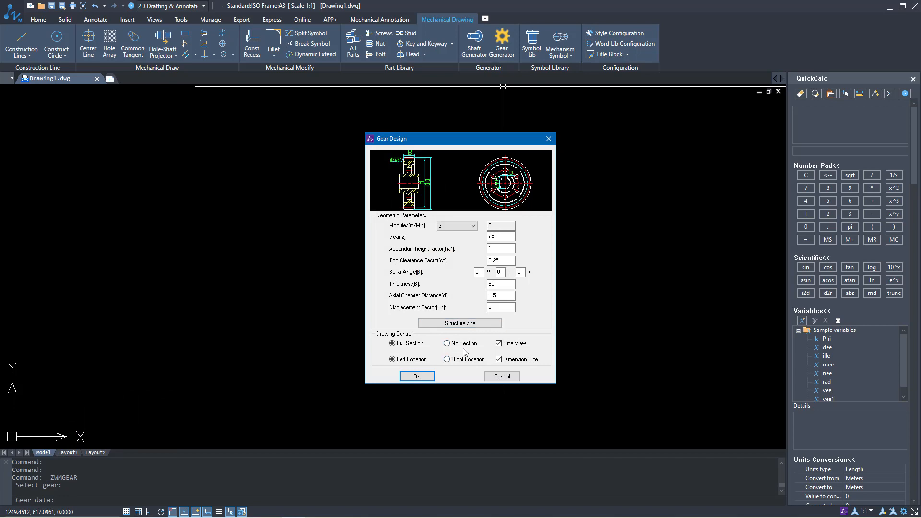
mouse_move(418, 360)
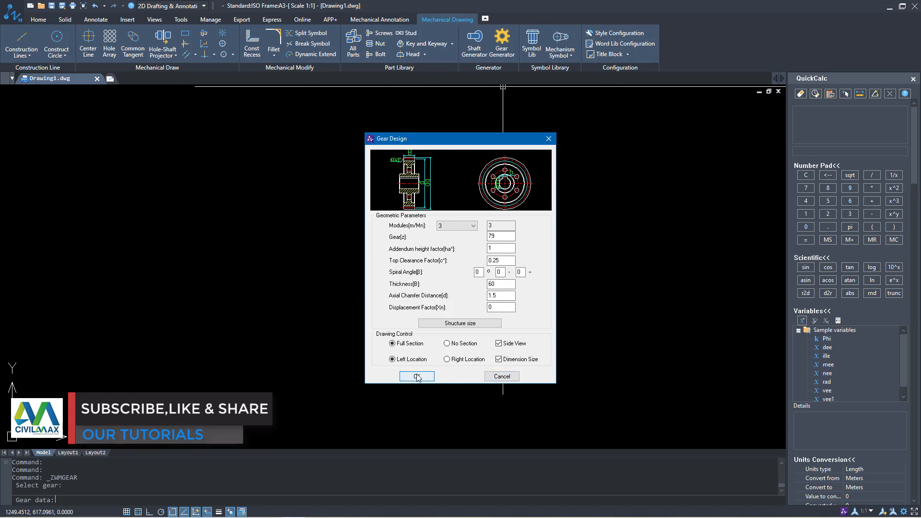
Accept the gear parameters (module 3, 79 teeth, thickness 60) and generate the gear.
click(416, 376)
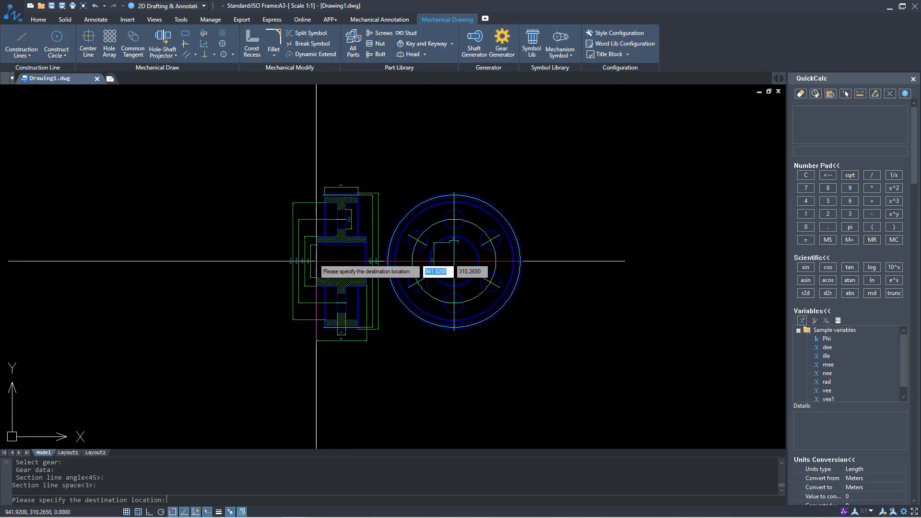
mouse_move(451, 257)
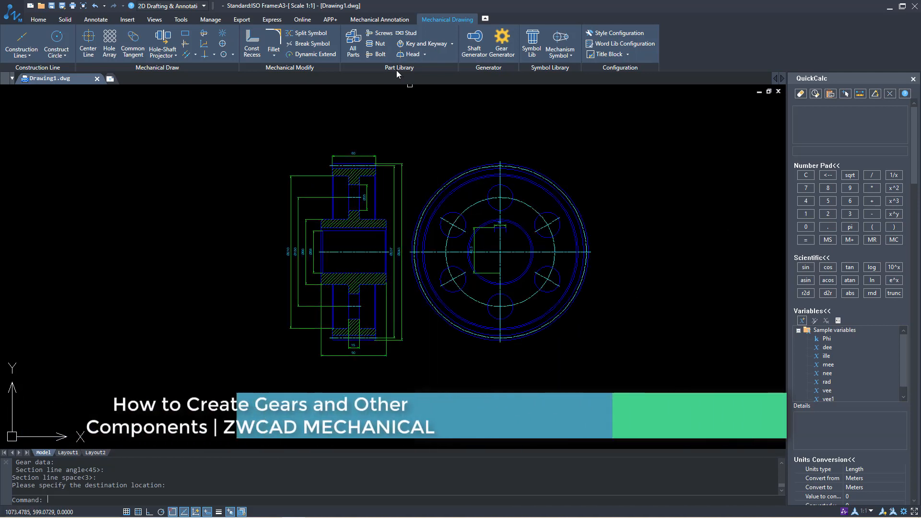
mouse_move(376, 53)
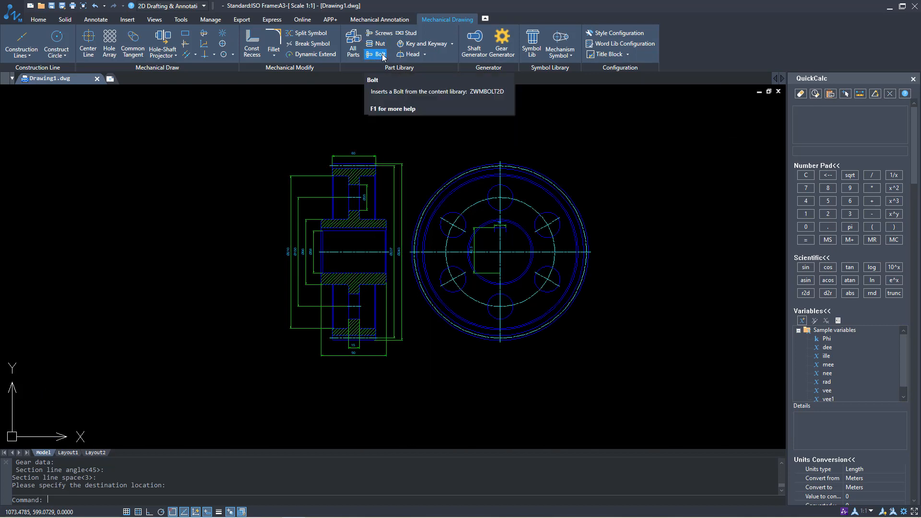
In the bolt library, choose hex flange bolts, increase series GB/T5789-1986, heading for the M20 row.
click(376, 54)
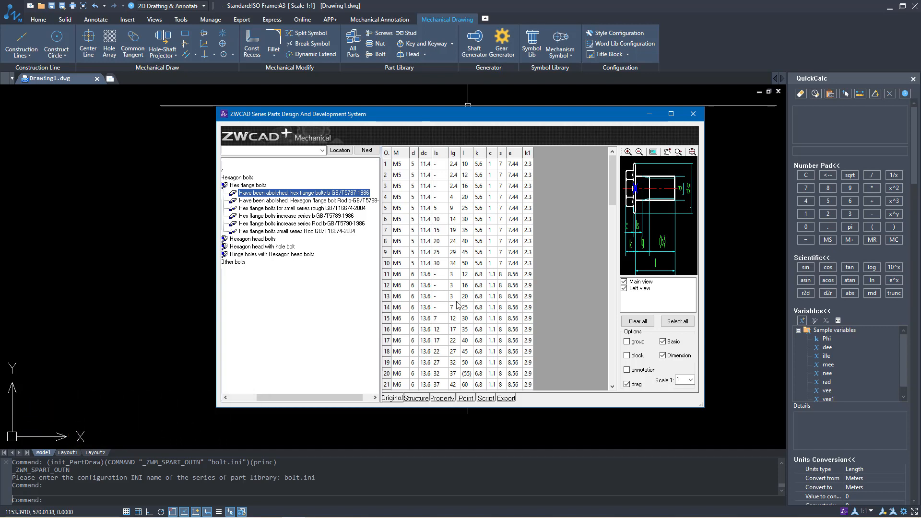
mouse_move(455, 307)
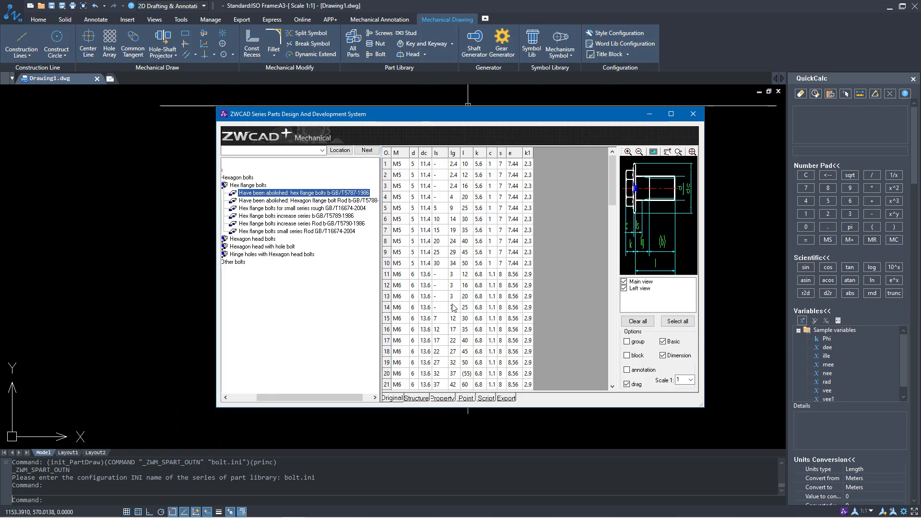
scroll(down, 3)
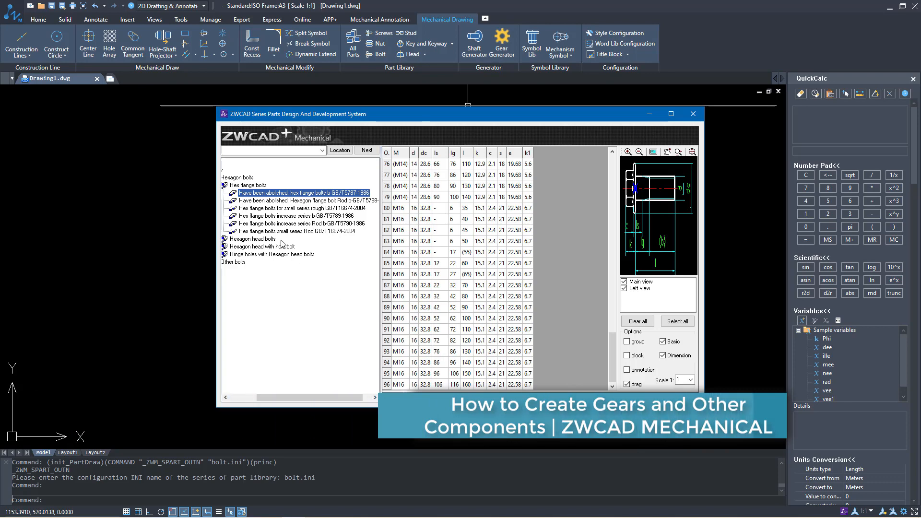
click(297, 231)
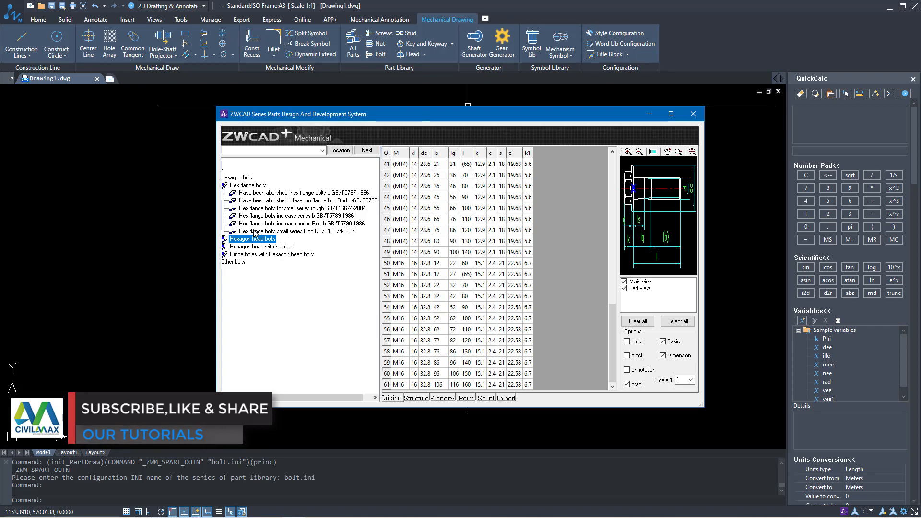
click(295, 216)
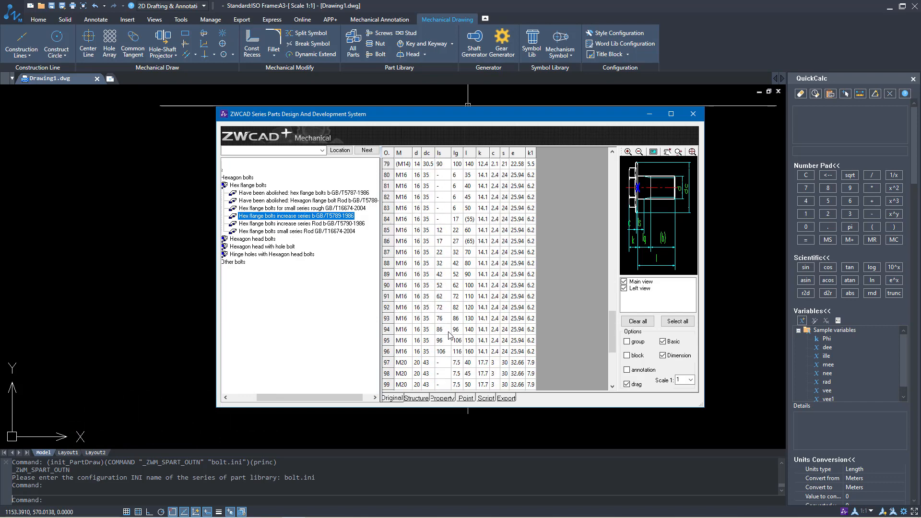
scroll(down, 3)
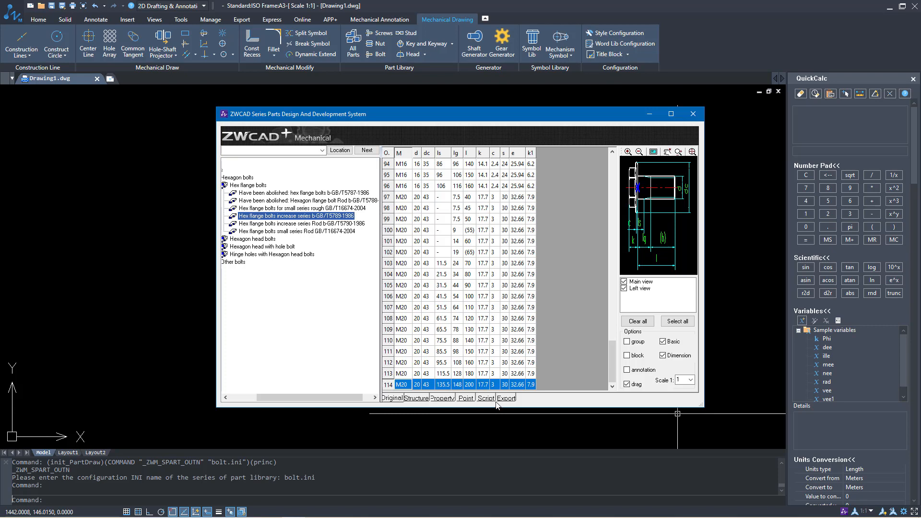
mouse_move(507, 402)
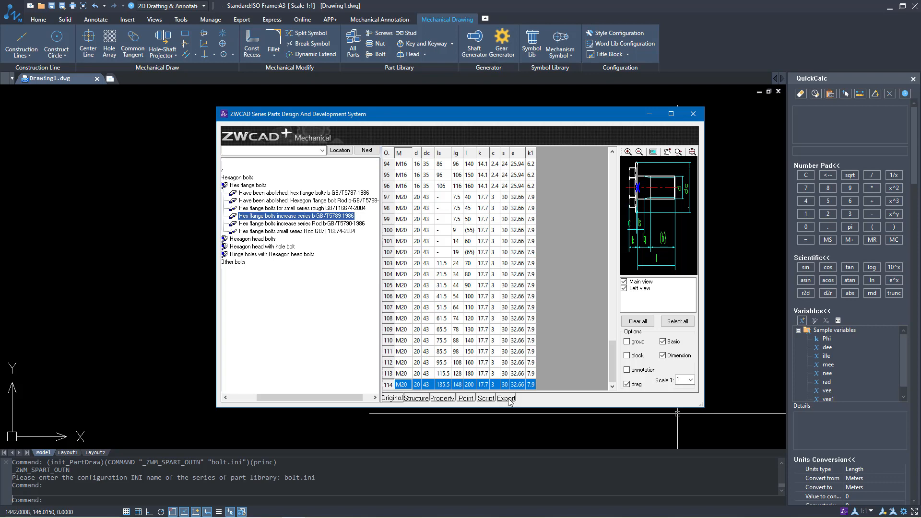
Insert the M20 hex flange bolt with its end view below the gear.
click(503, 397)
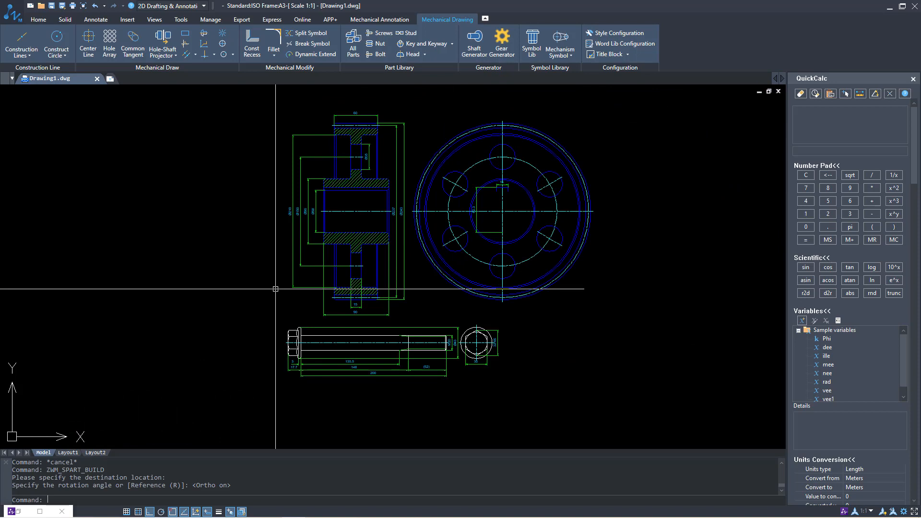
mouse_move(420, 301)
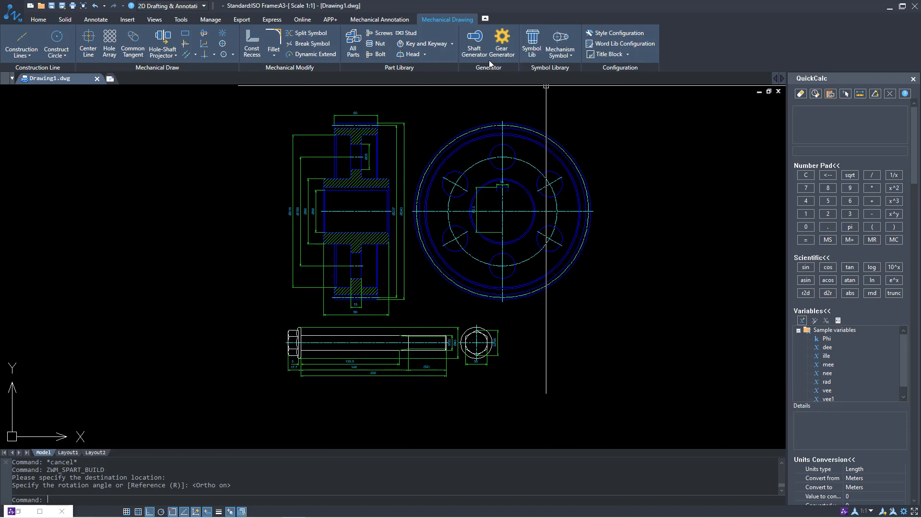
Configure Border Setup: ISO style group, A3 horizontal, ISO_Title_A title and ISO_PartsList bom.
click(379, 20)
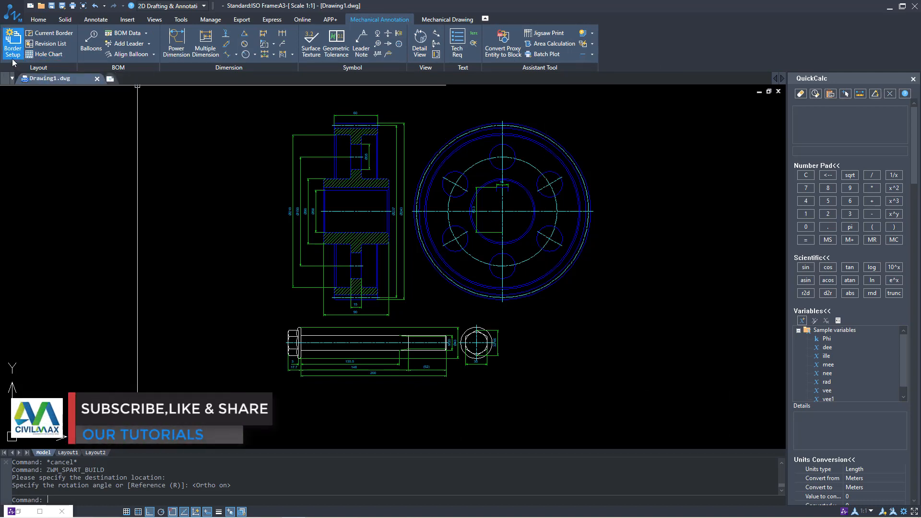
click(12, 43)
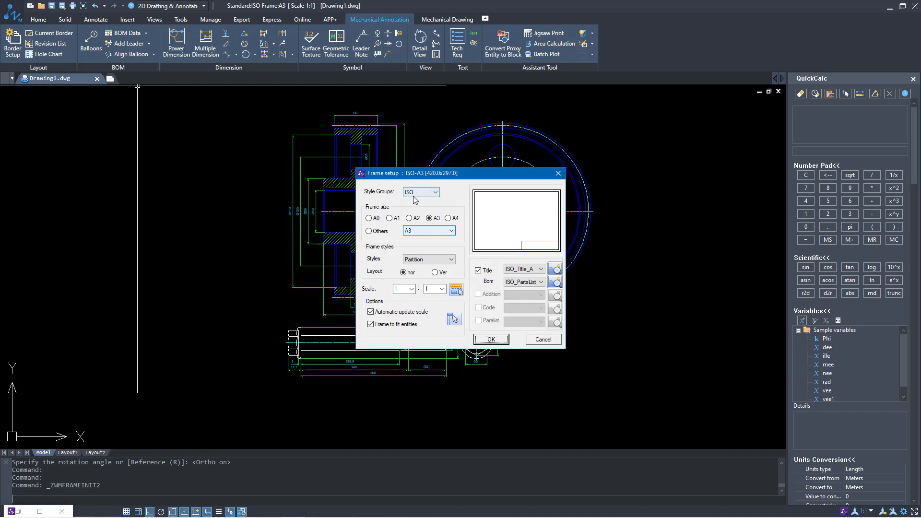
click(435, 192)
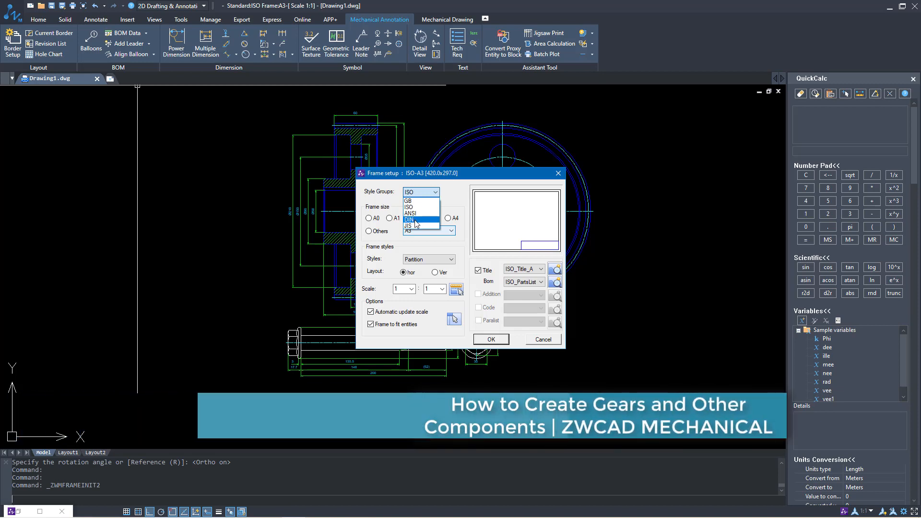
mouse_move(412, 213)
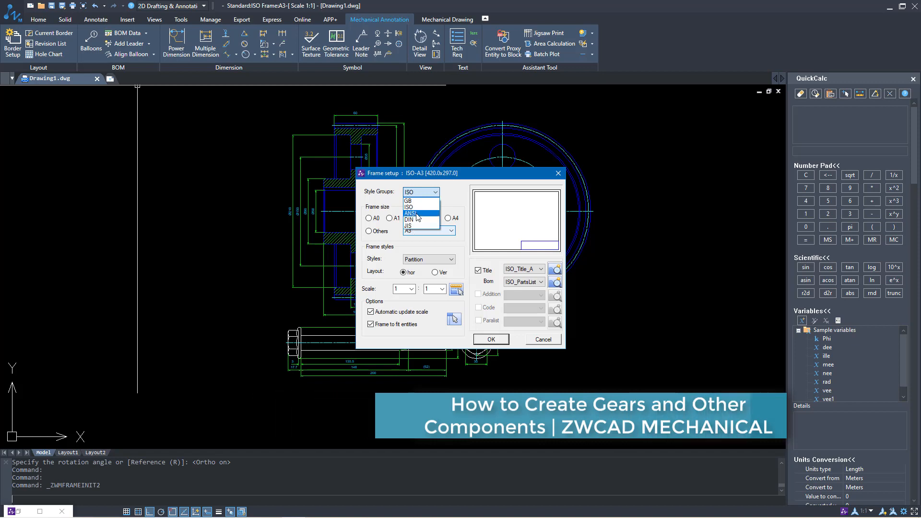
click(408, 207)
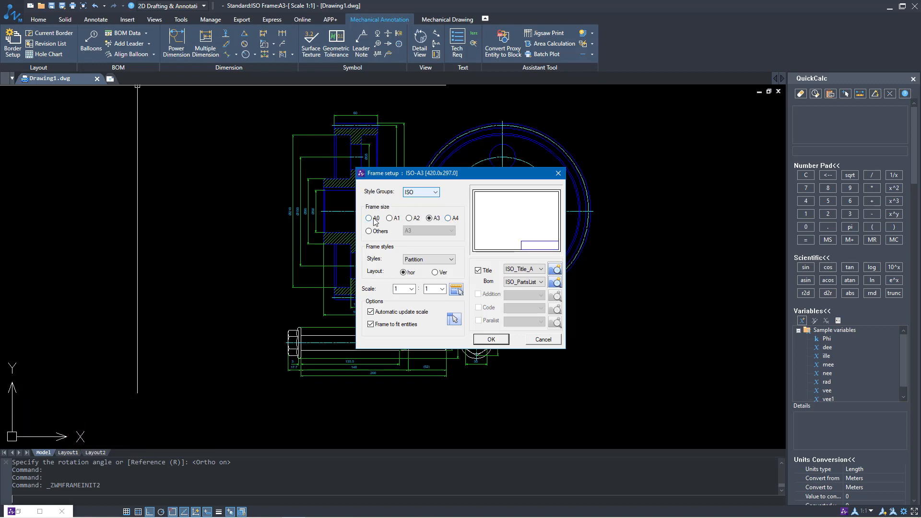
mouse_move(374, 236)
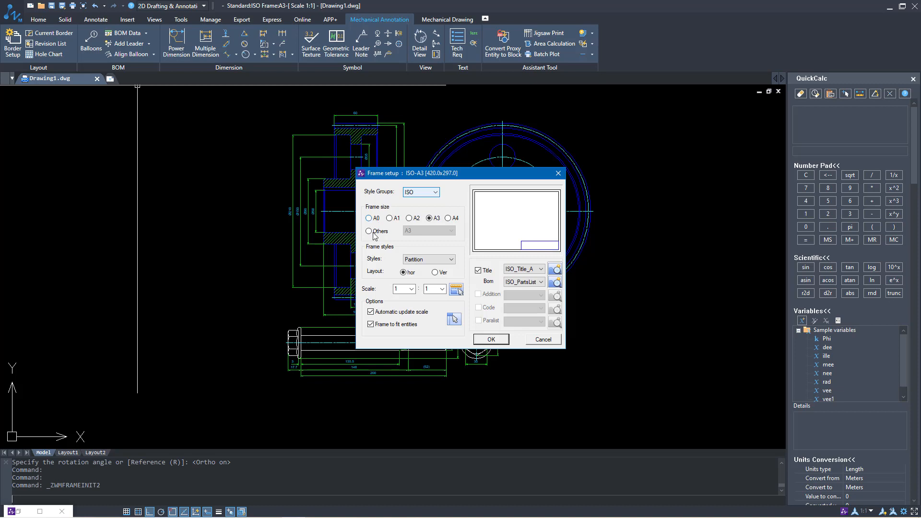
click(430, 218)
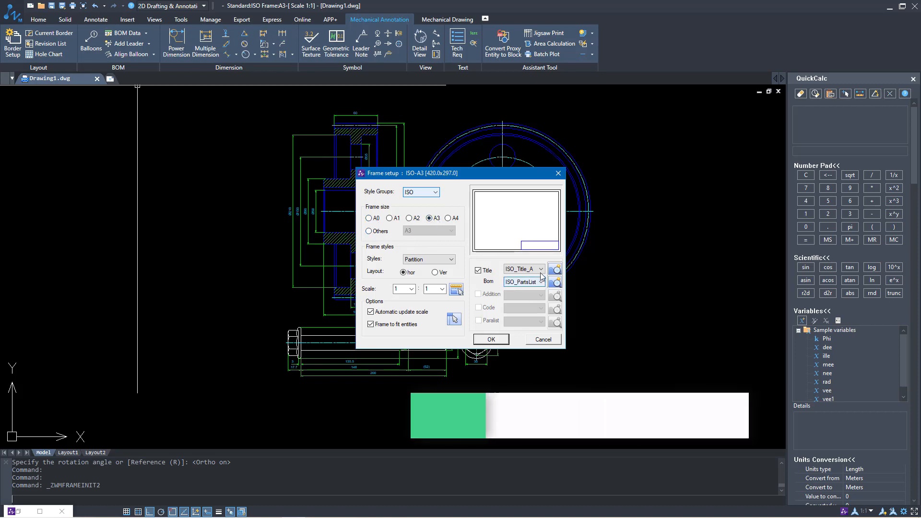
click(539, 270)
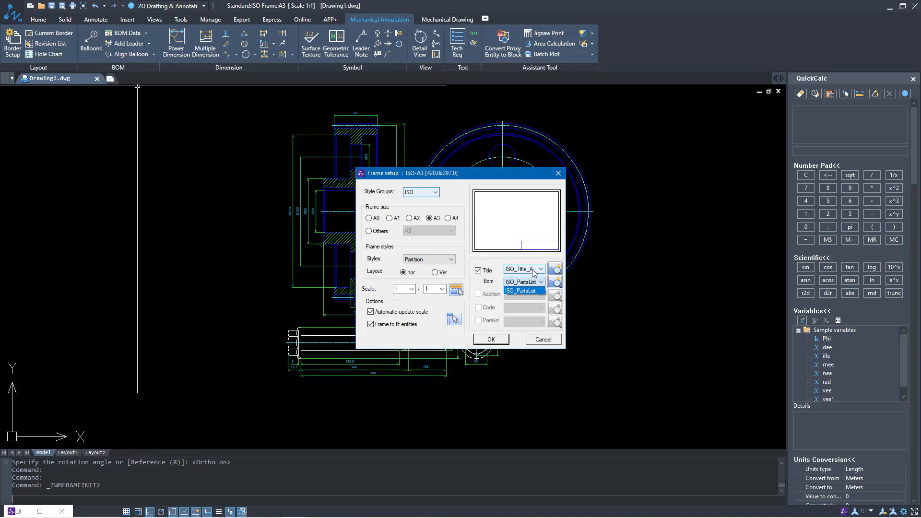
click(519, 290)
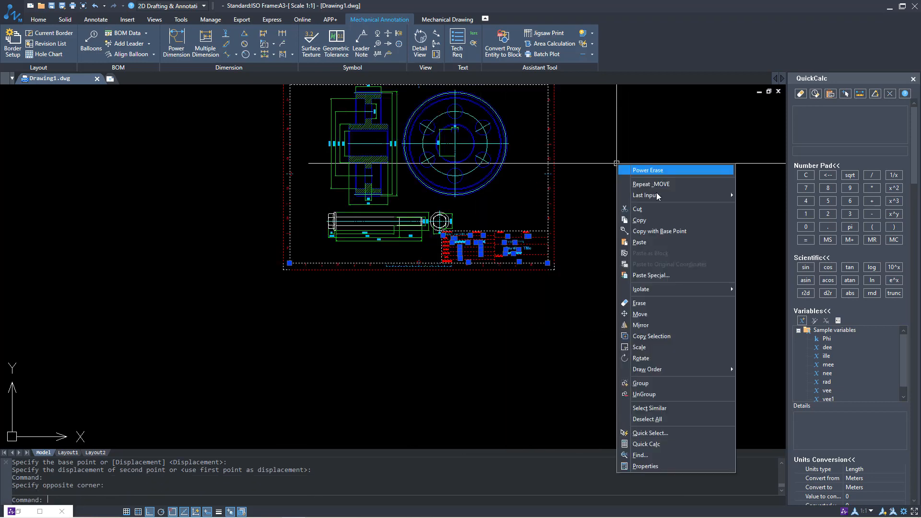
Confirm the frame setup so the A3 border and filled title block appear around the views.
click(640, 314)
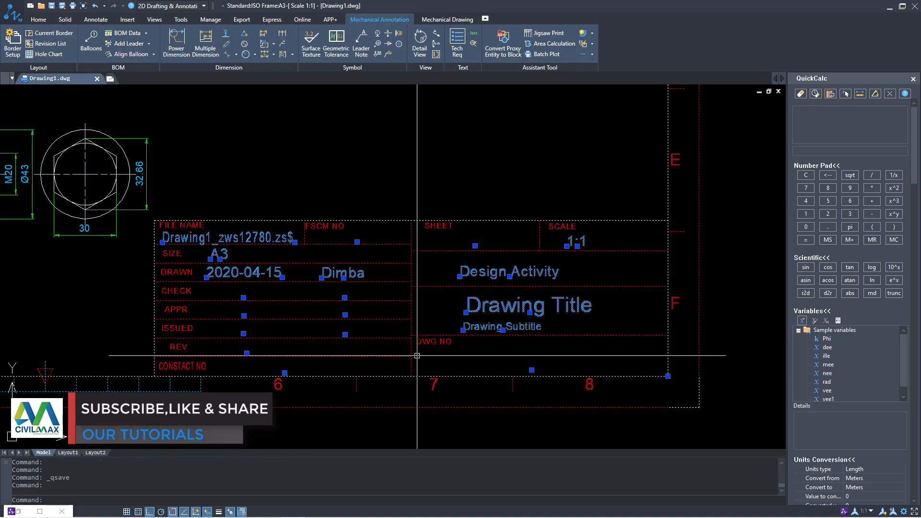
Edit the ZwmFrameMain A3 block in the Block Editor, then close the editor.
right_click(417, 355)
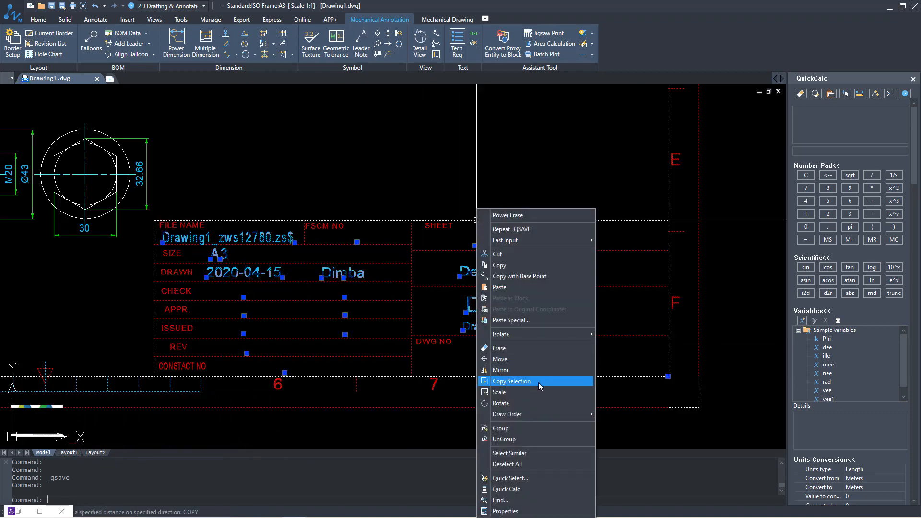
click(511, 381)
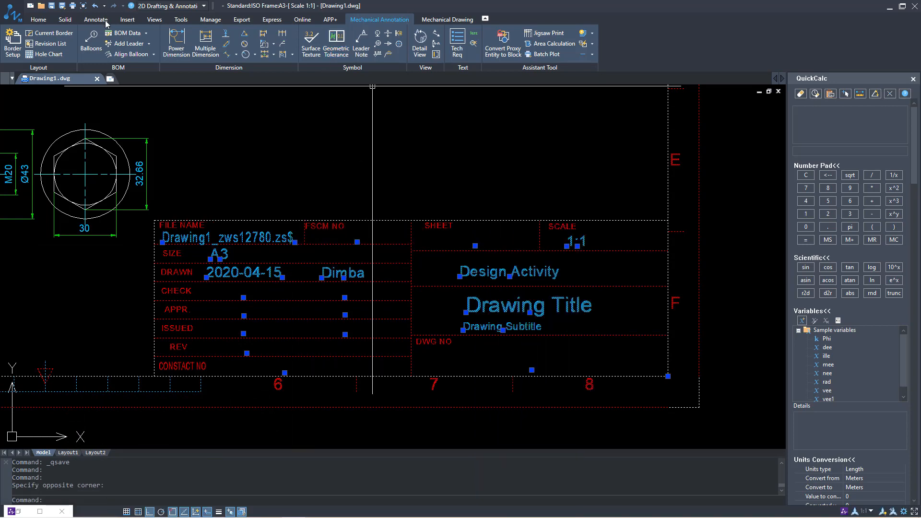
click(126, 19)
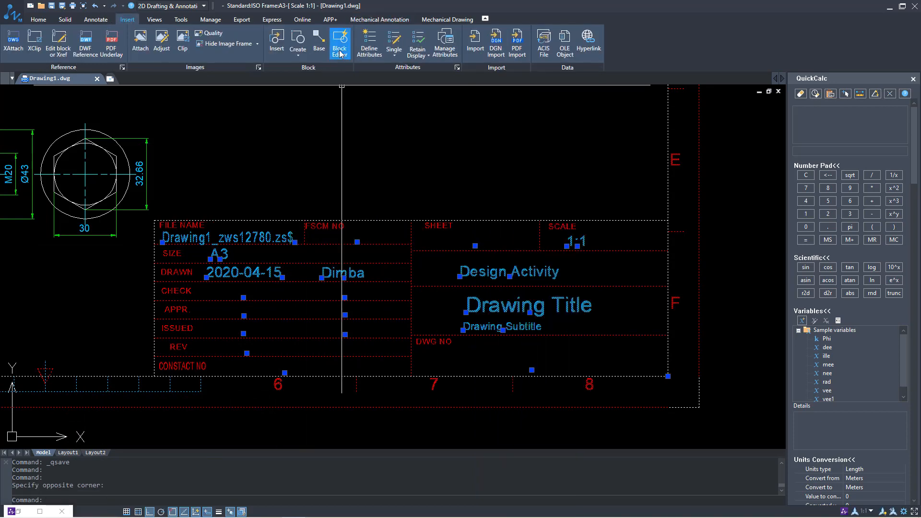
click(340, 42)
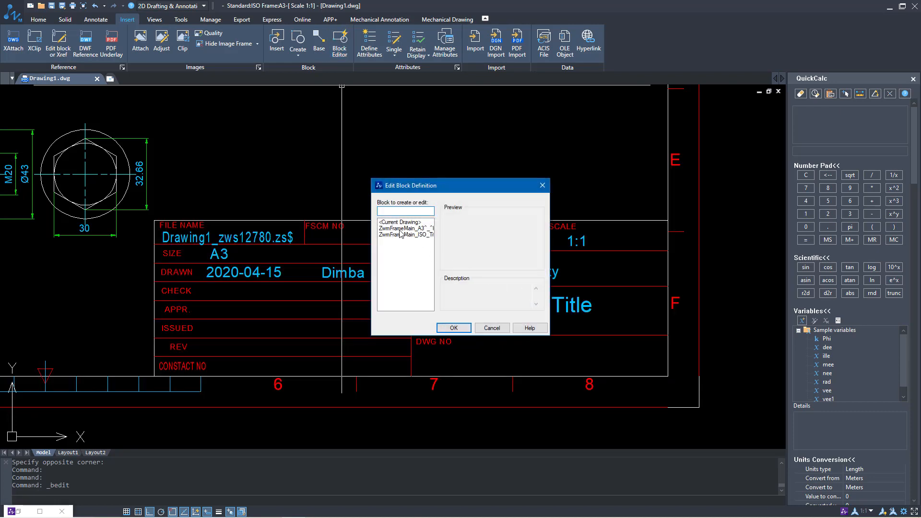
click(453, 328)
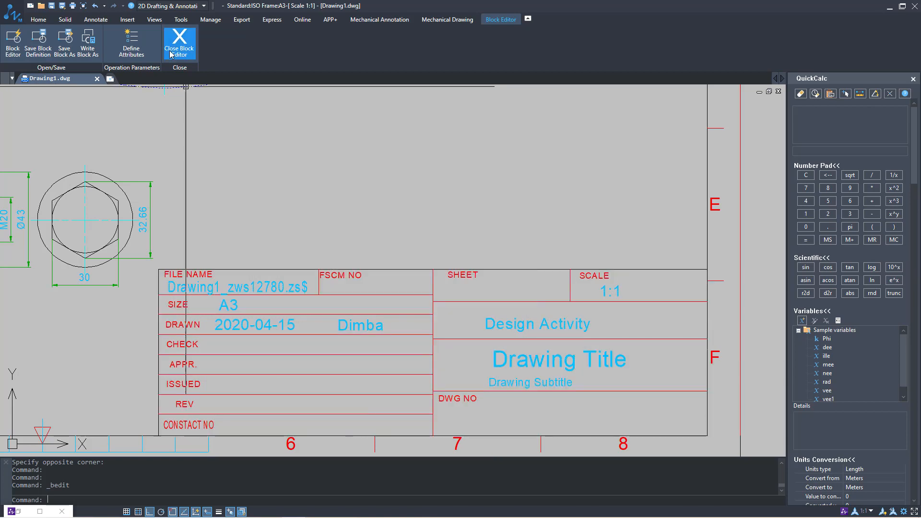
click(179, 44)
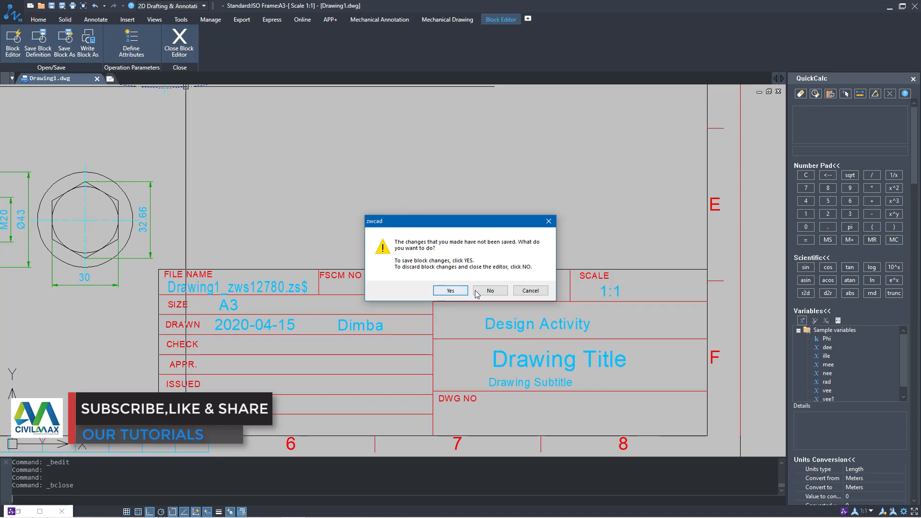
Discard block changes, then start saving to the Desktop in AutoCAD 2013 DWG format.
click(490, 290)
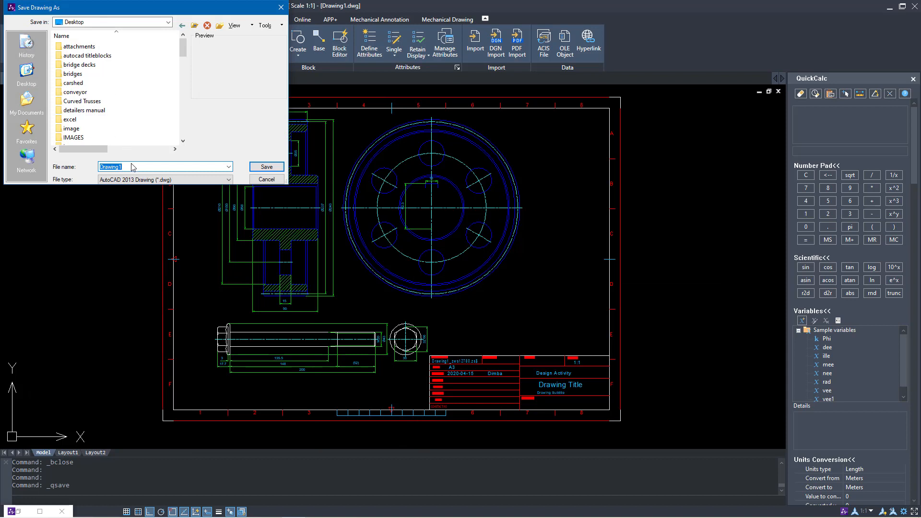
text(TRIAL3)
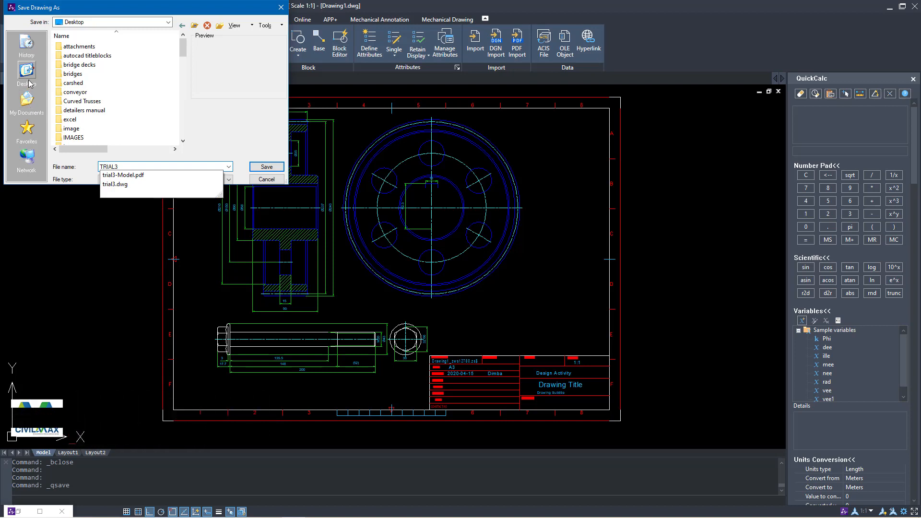
click(136, 180)
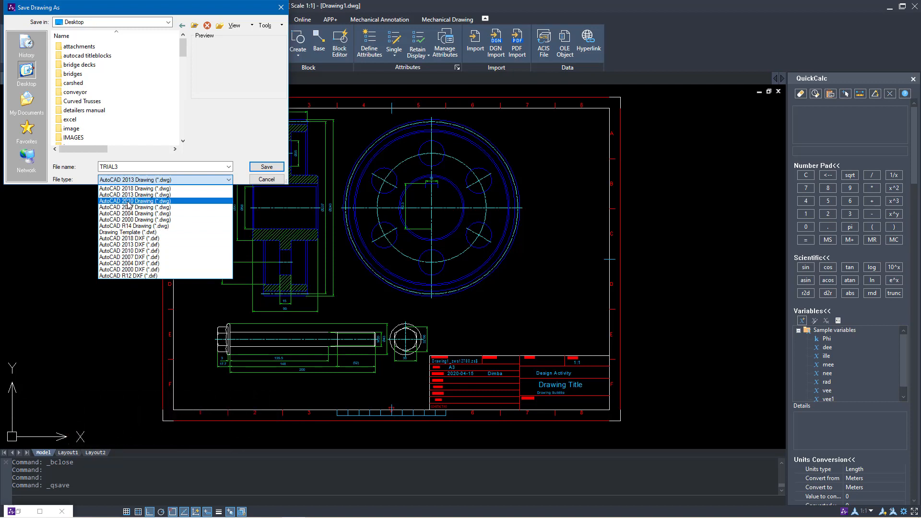
click(134, 195)
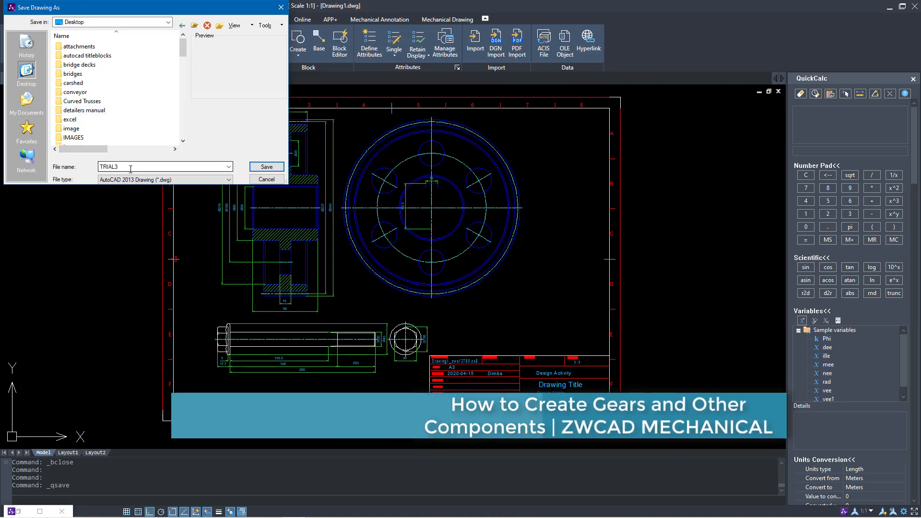
Decline overwriting trial3 and save the drawing as TRIAL33.dwg instead.
click(265, 167)
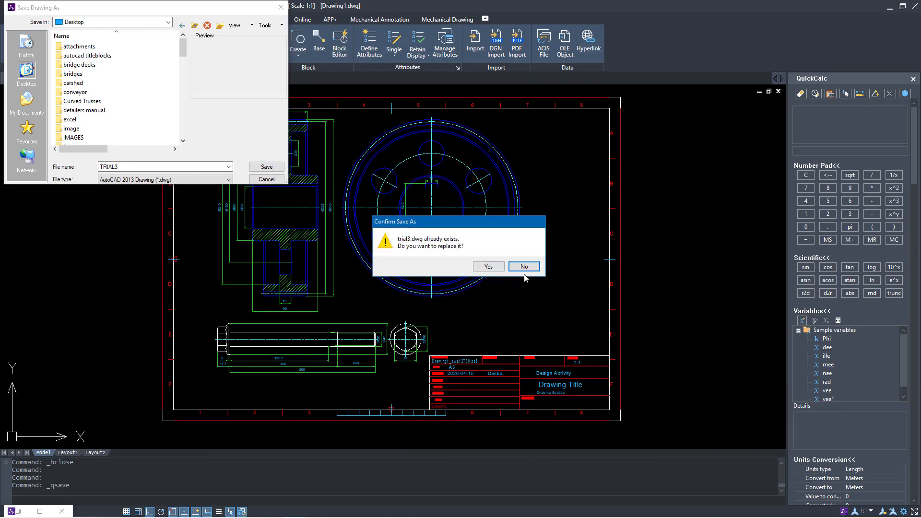
click(523, 266)
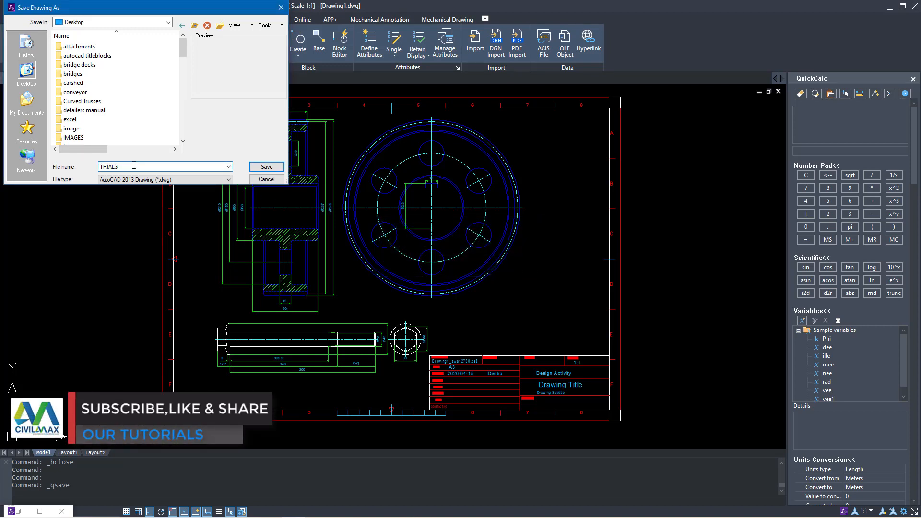
text(3)
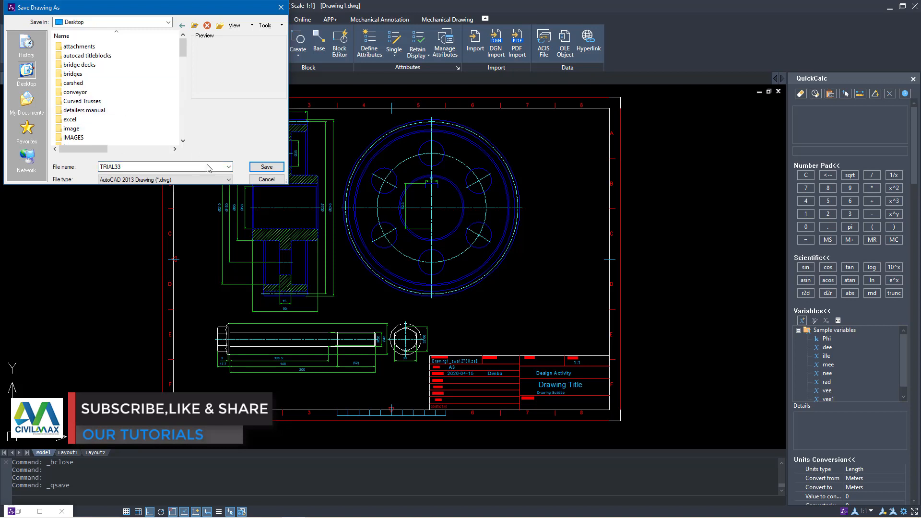
click(266, 166)
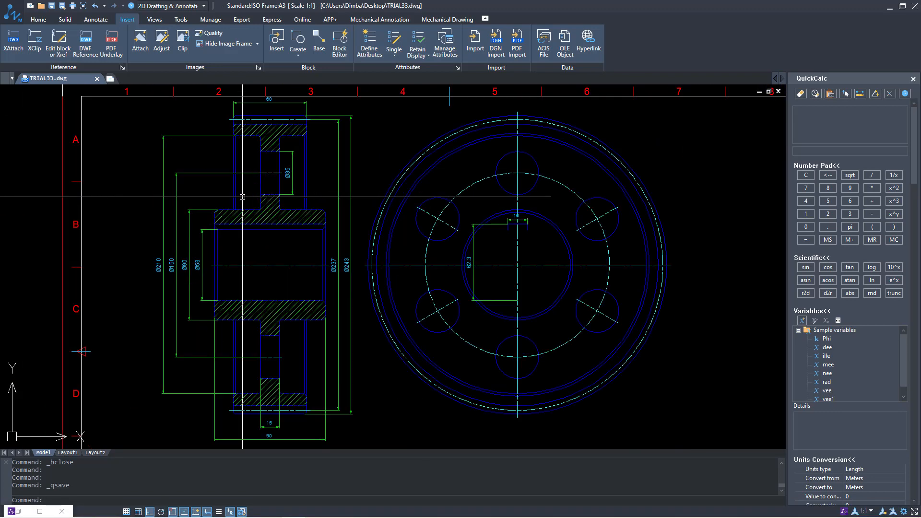
Open trial3.dwg from the desktop in AutoCAD 2015, continuing past the Foreign DWG File warning.
scroll(down, 3)
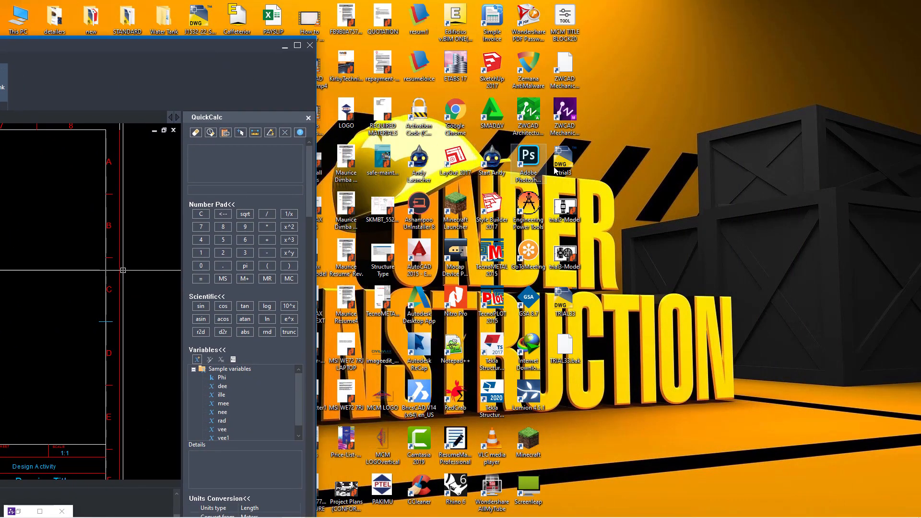
double_click(420, 253)
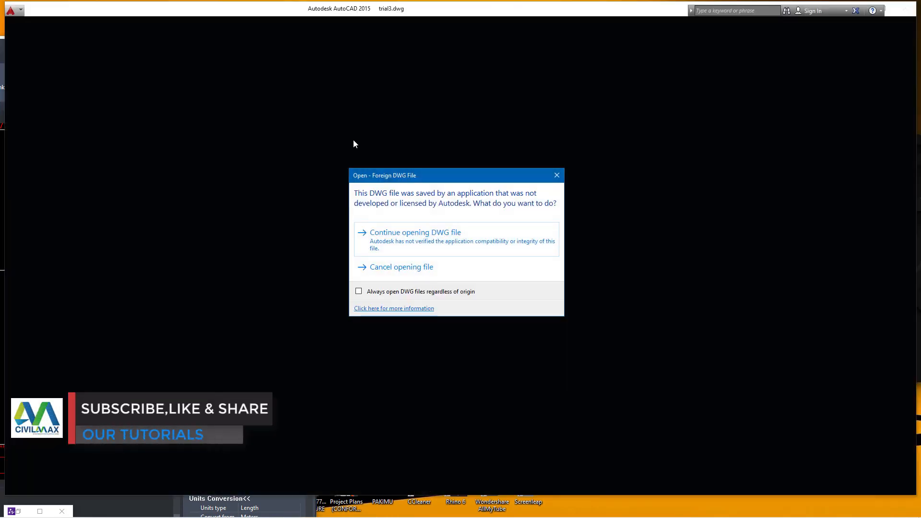
click(414, 232)
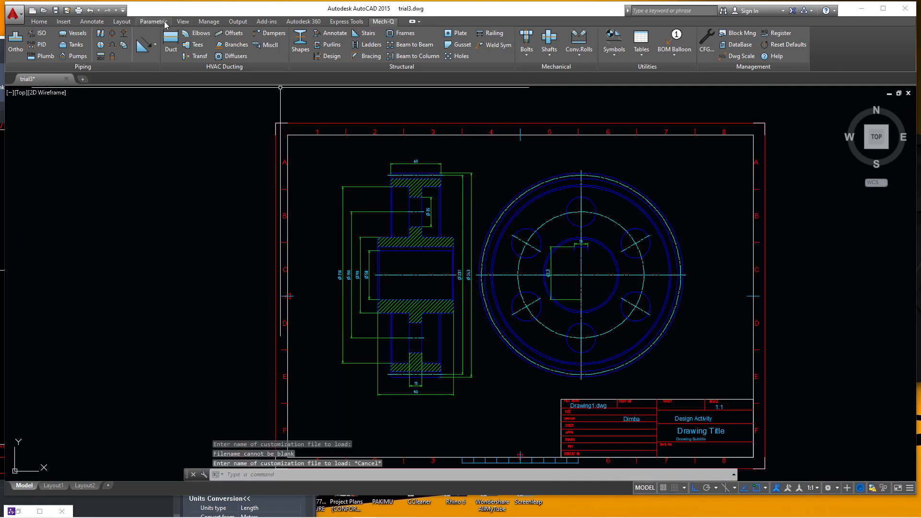
Configure a DWG To PDF plot with a Window area around the title block and preview it.
click(38, 22)
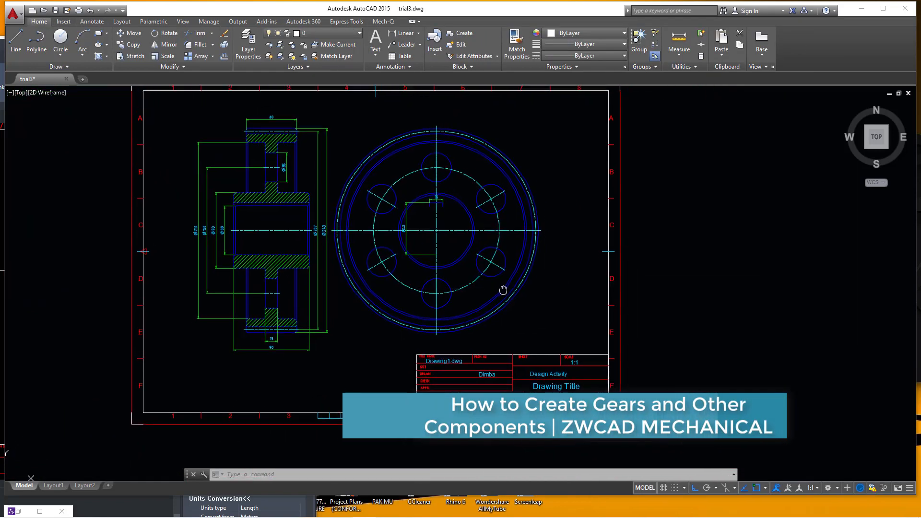
click(12, 13)
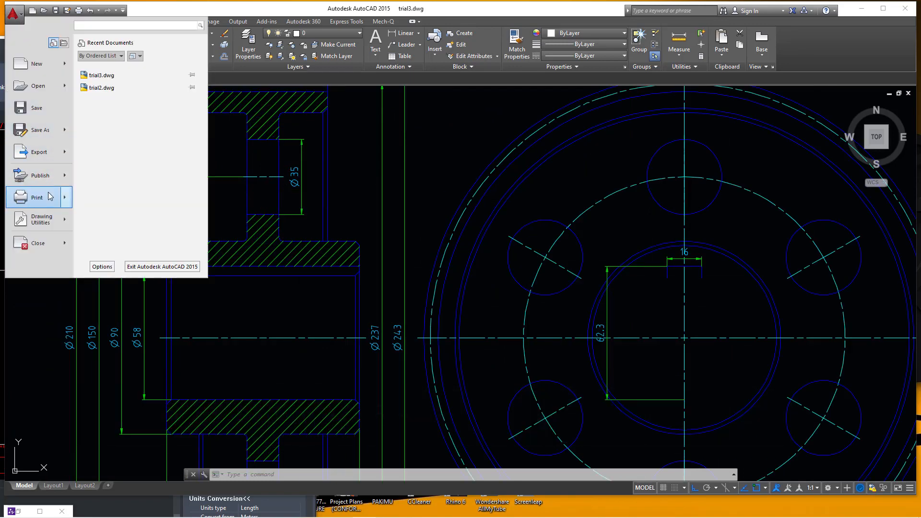
click(36, 196)
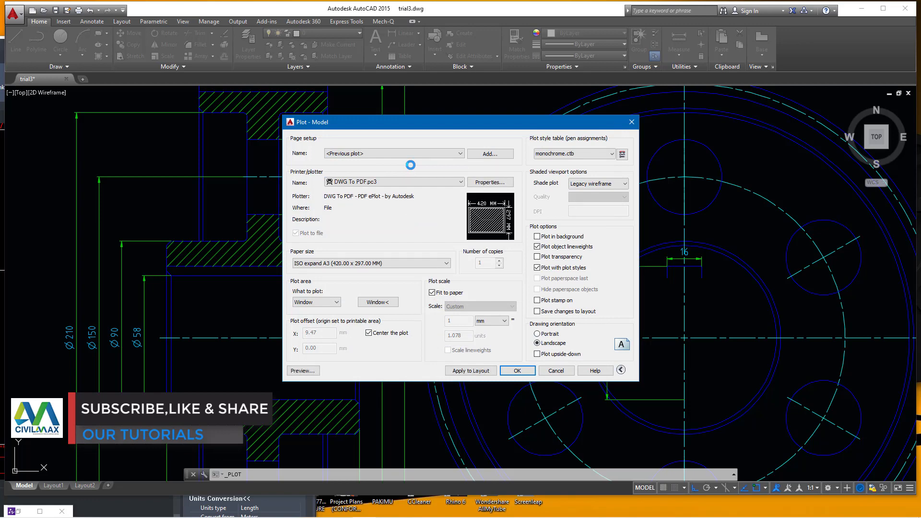
click(516, 370)
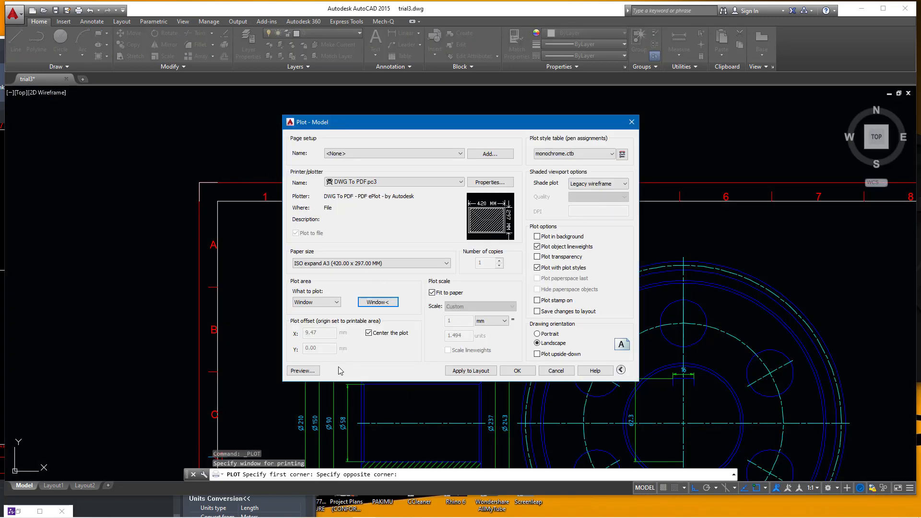
click(302, 370)
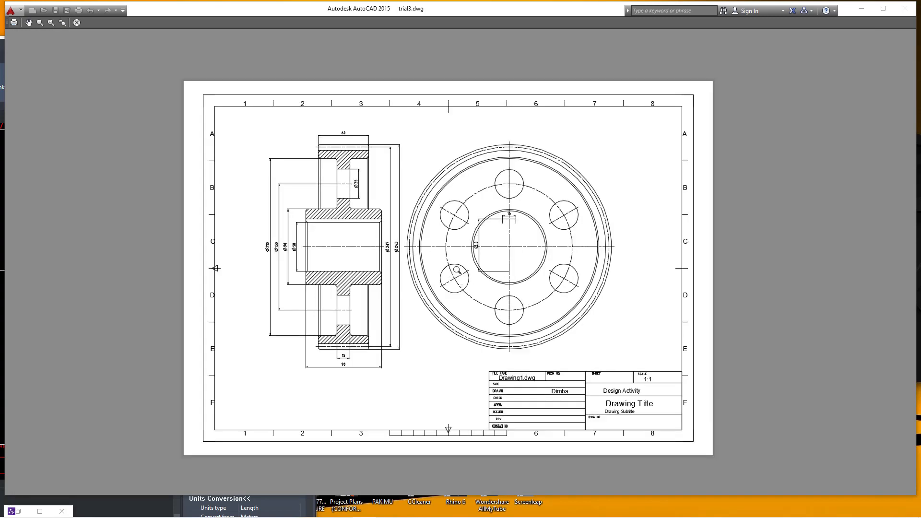
Plot the preview to trial3-Model.pdf saved on the Desktop.
right_click(464, 228)
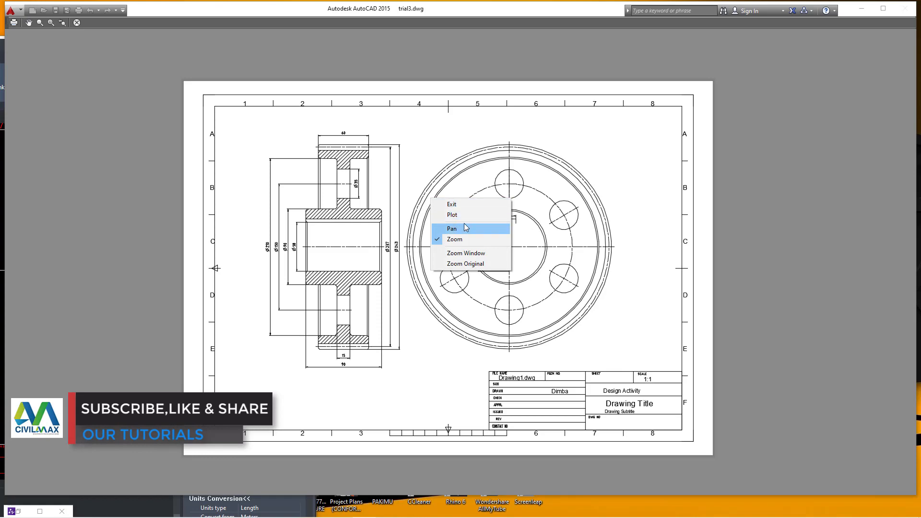
click(451, 214)
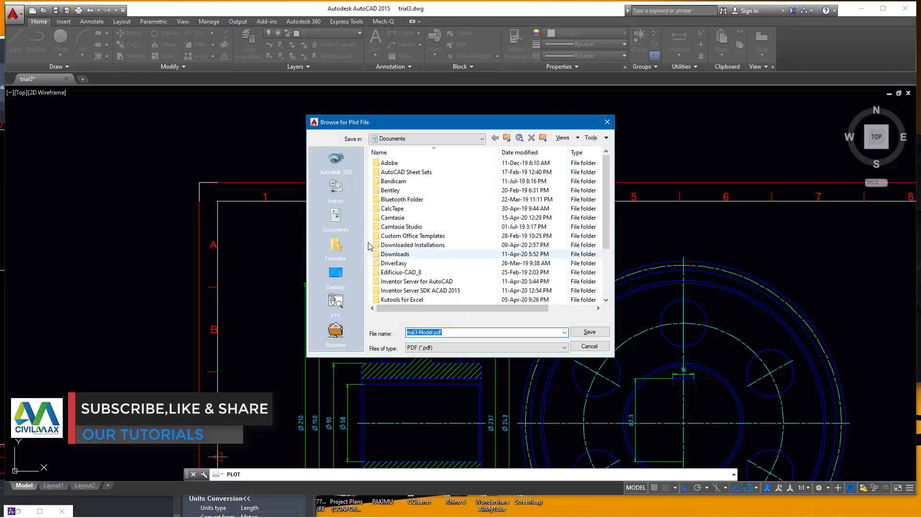
click(336, 274)
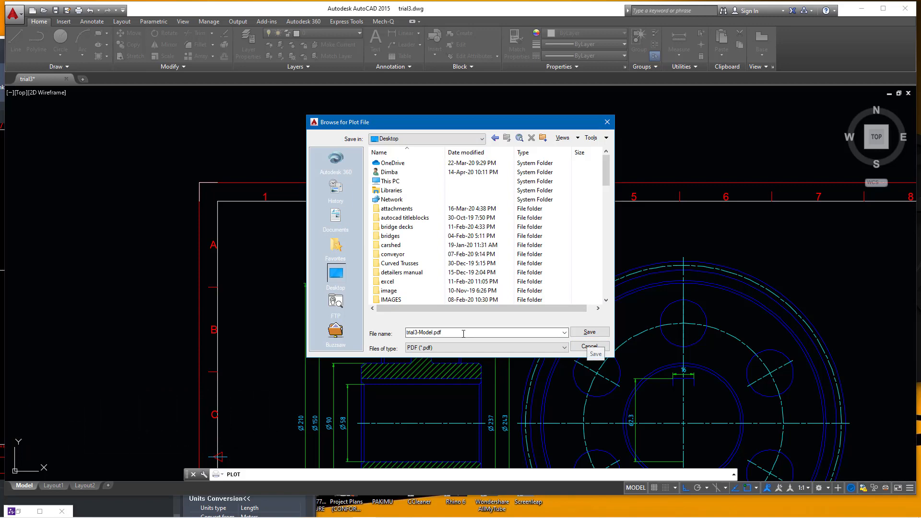
text(R)
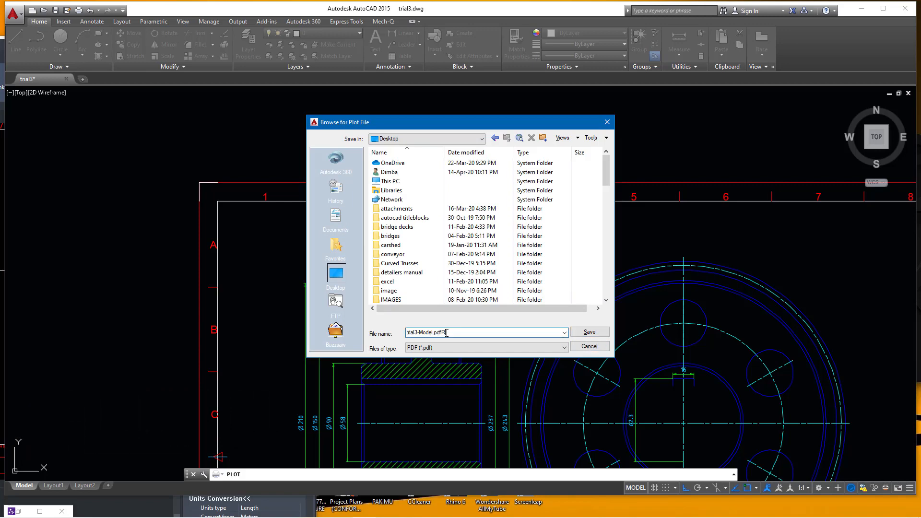
click(588, 332)
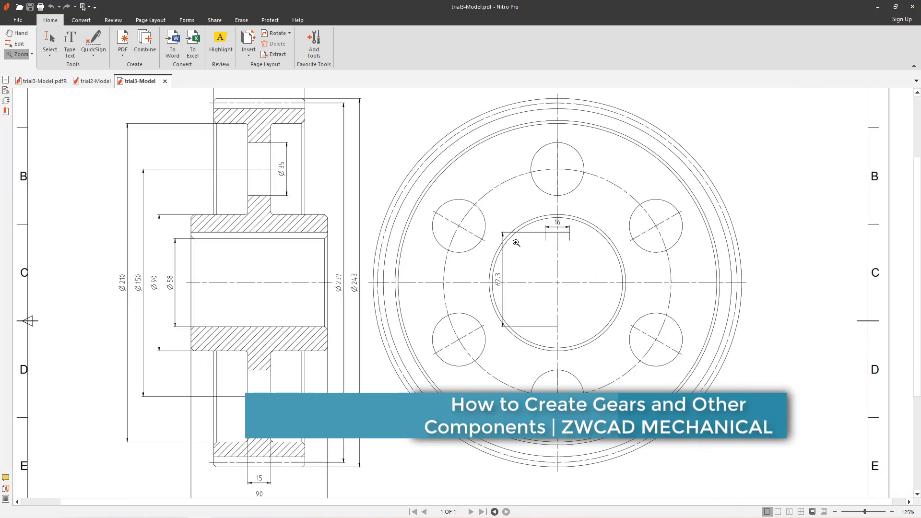
scroll(down, 3)
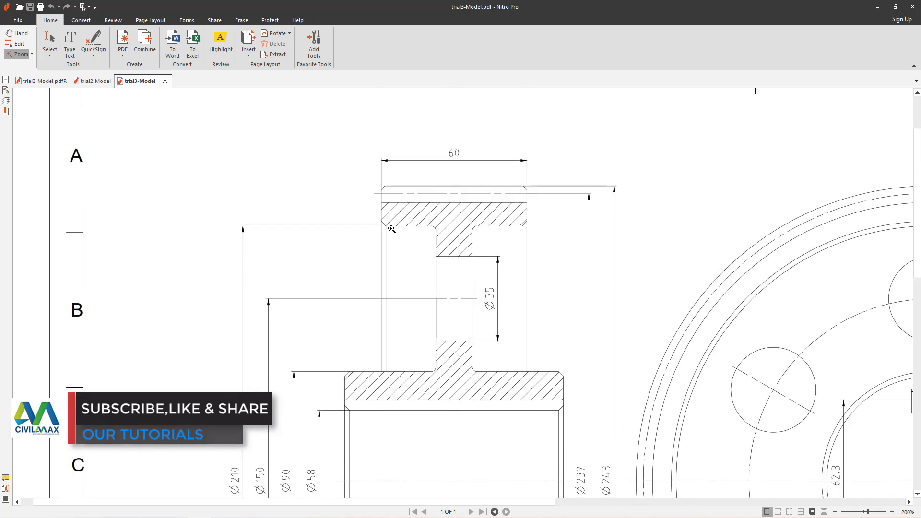
mouse_move(398, 189)
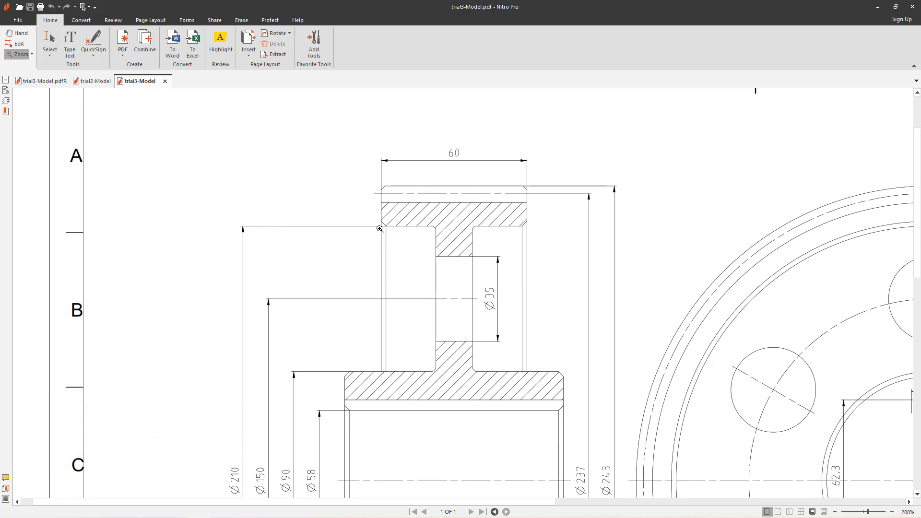
scroll(down, 3)
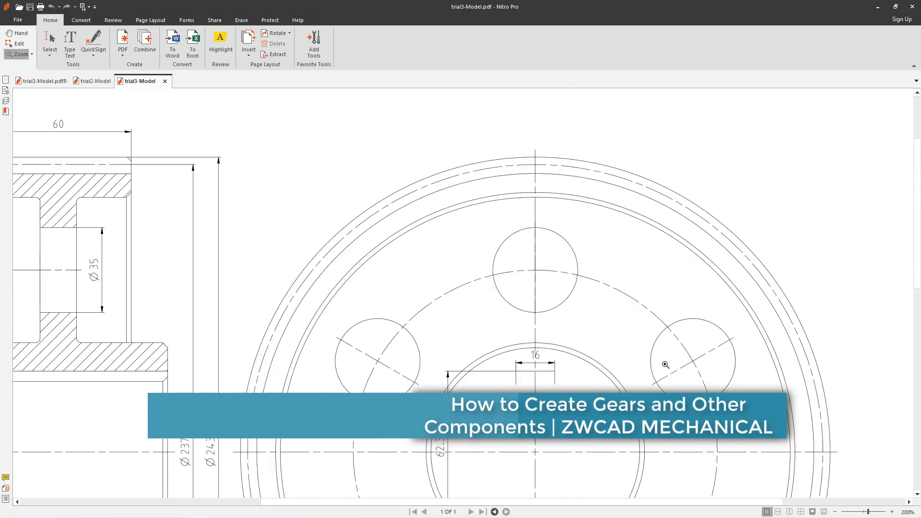
scroll(down, 3)
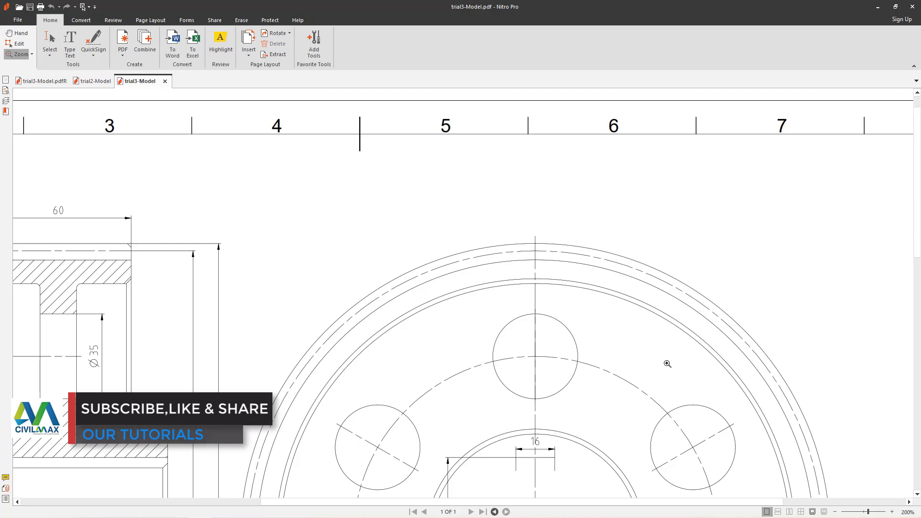
mouse_move(503, 289)
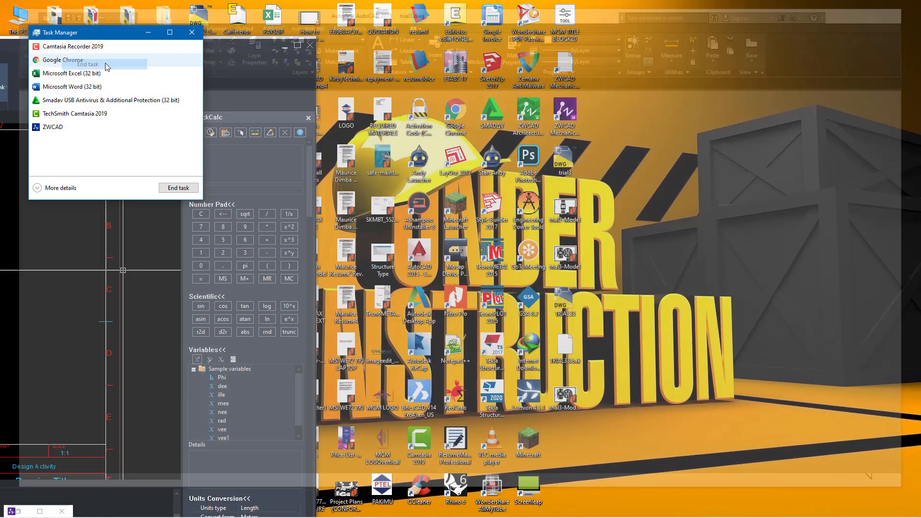
Switch back to ZWCAD showing TRIAL33.dwg with the gear, bolt and A3 title block.
click(169, 32)
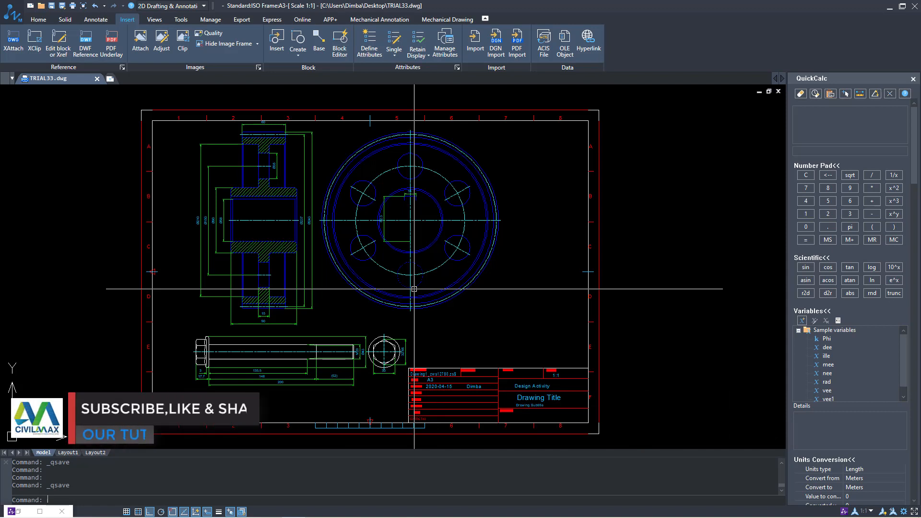
mouse_move(298, 213)
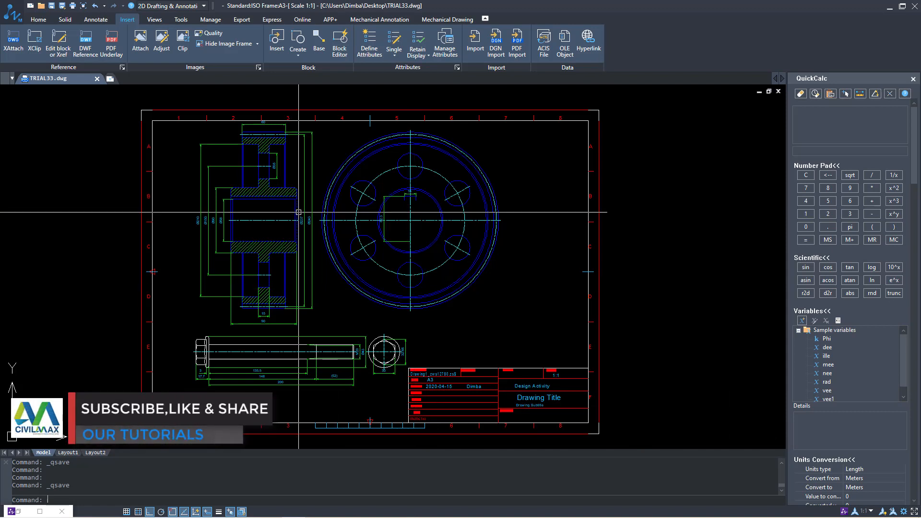